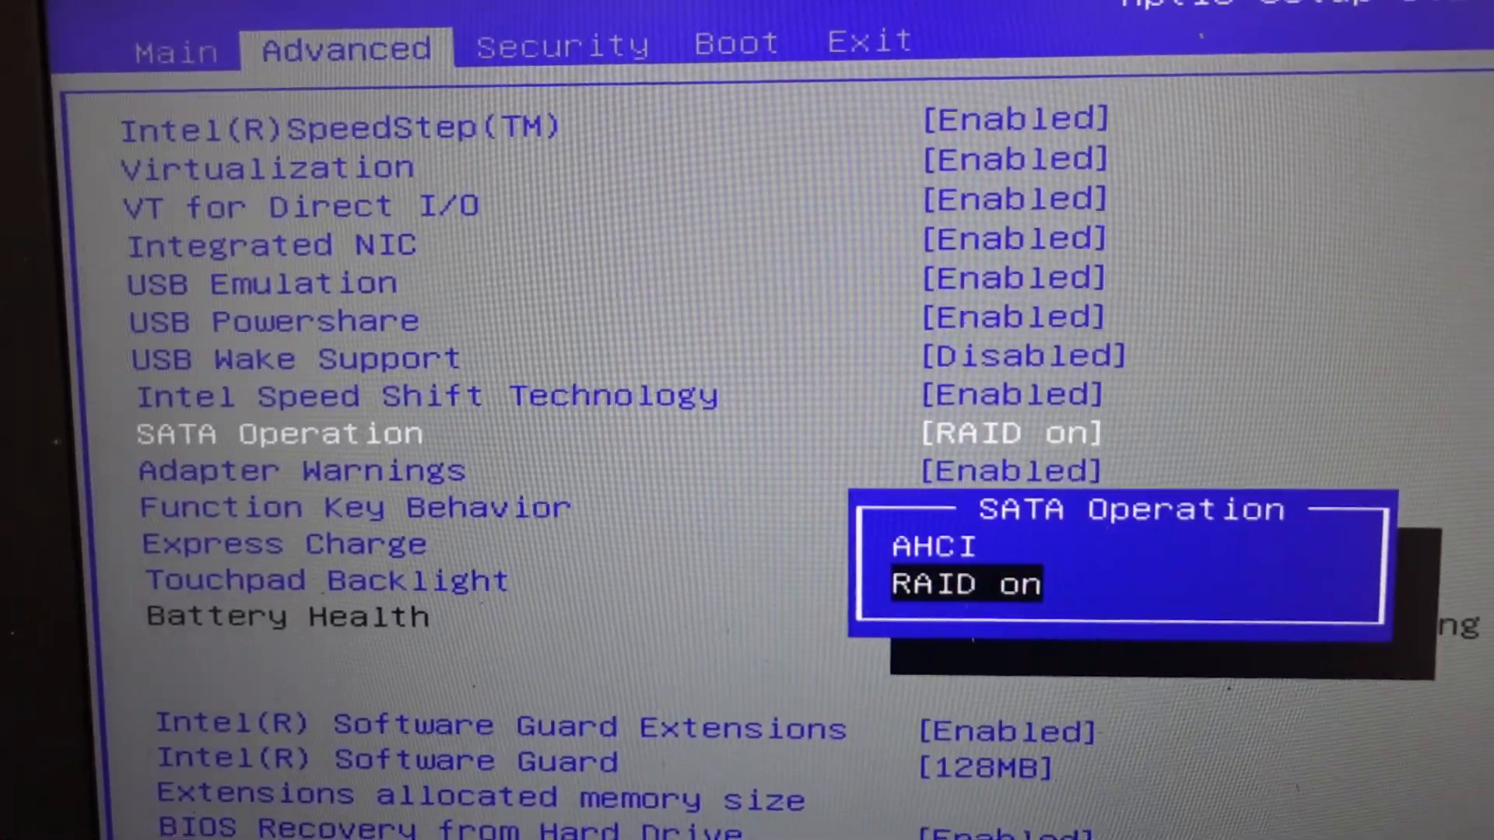
# Step: Switch SATA Operation from RAID On to AHCI and confirm the warning
pyautogui.press('Up')
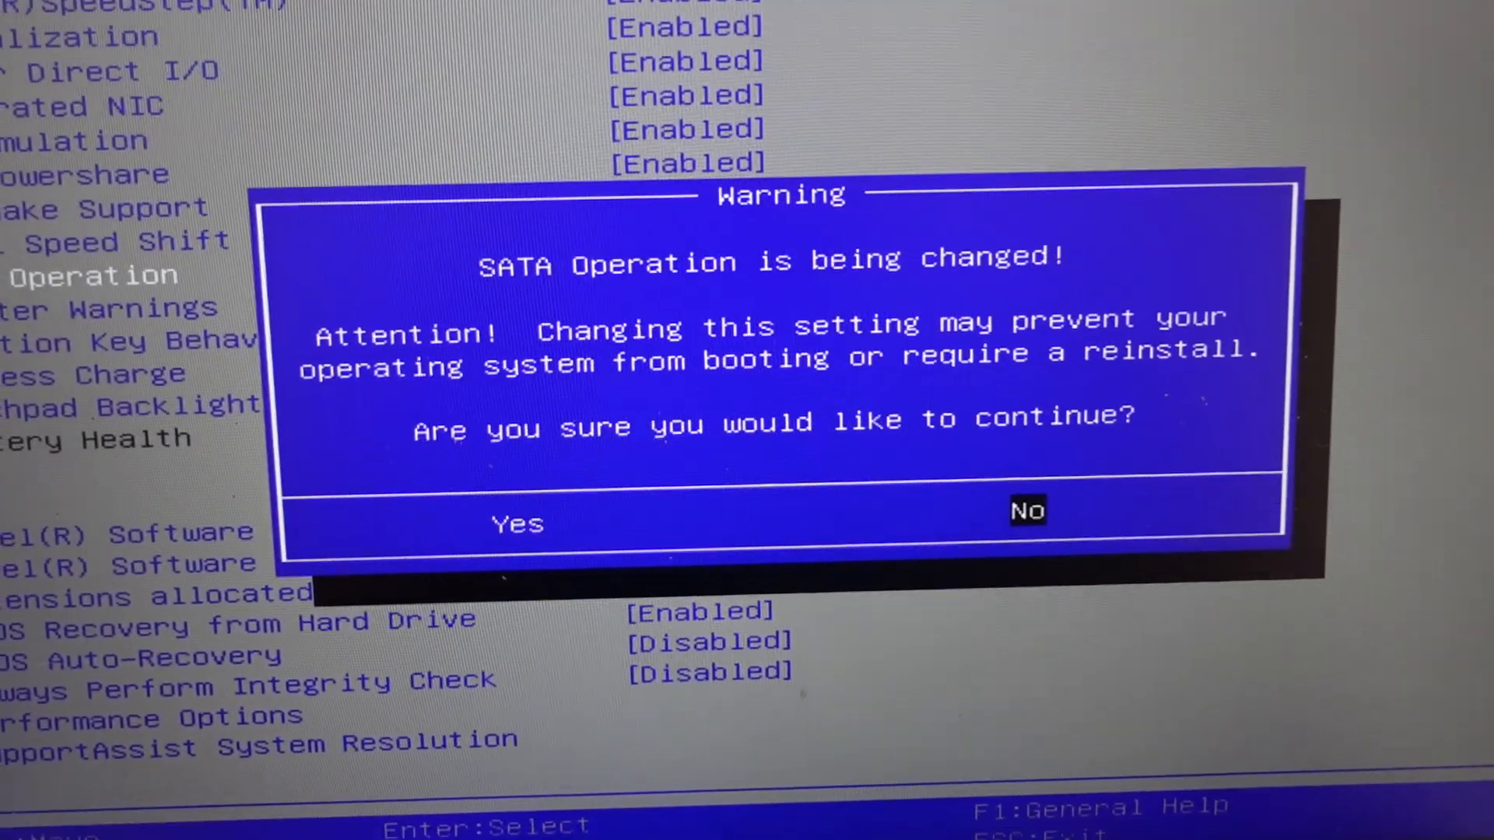
pyautogui.press('Left')
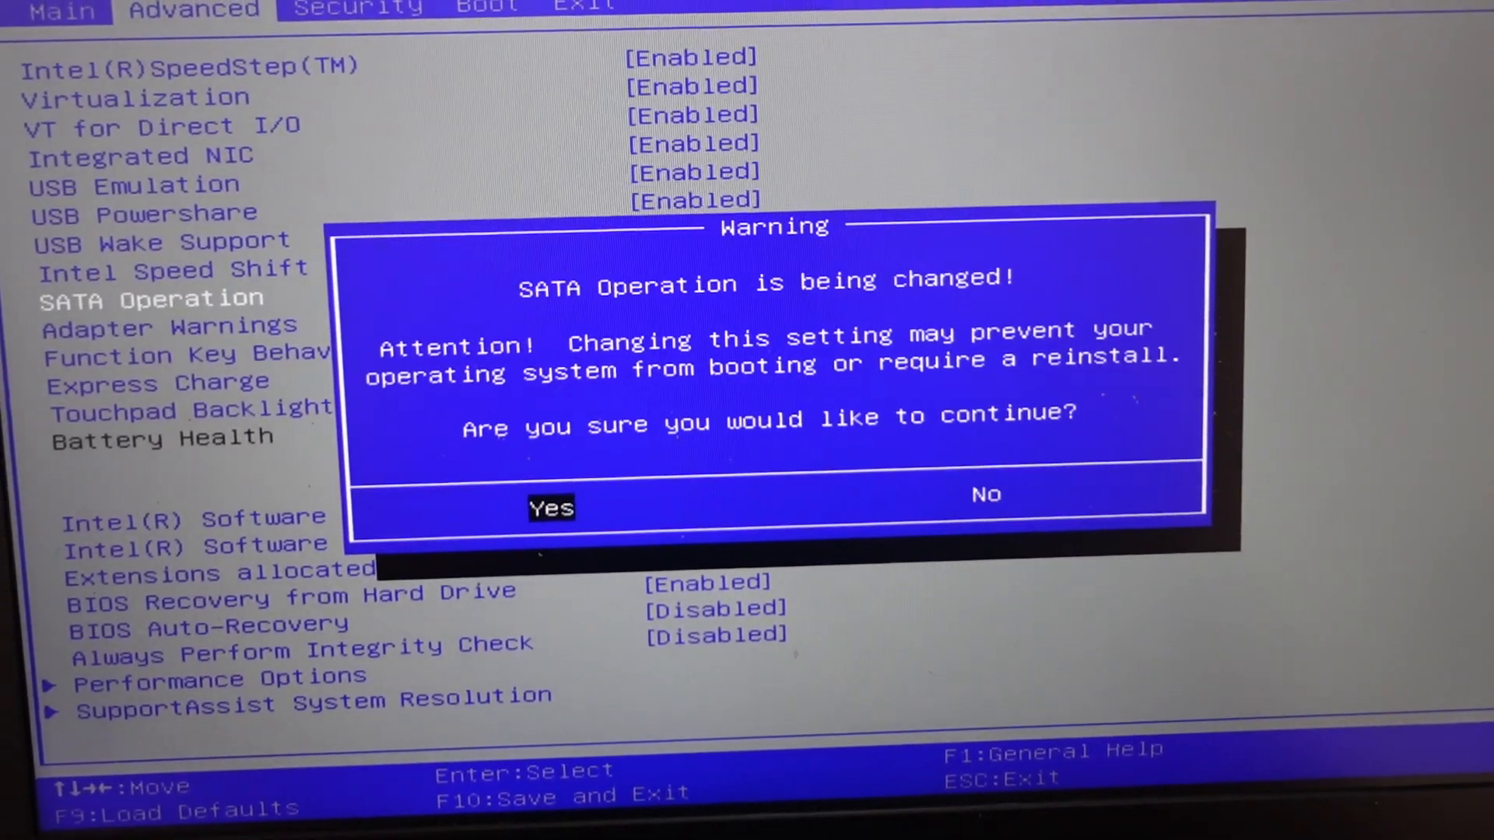
pyautogui.click(551, 507)
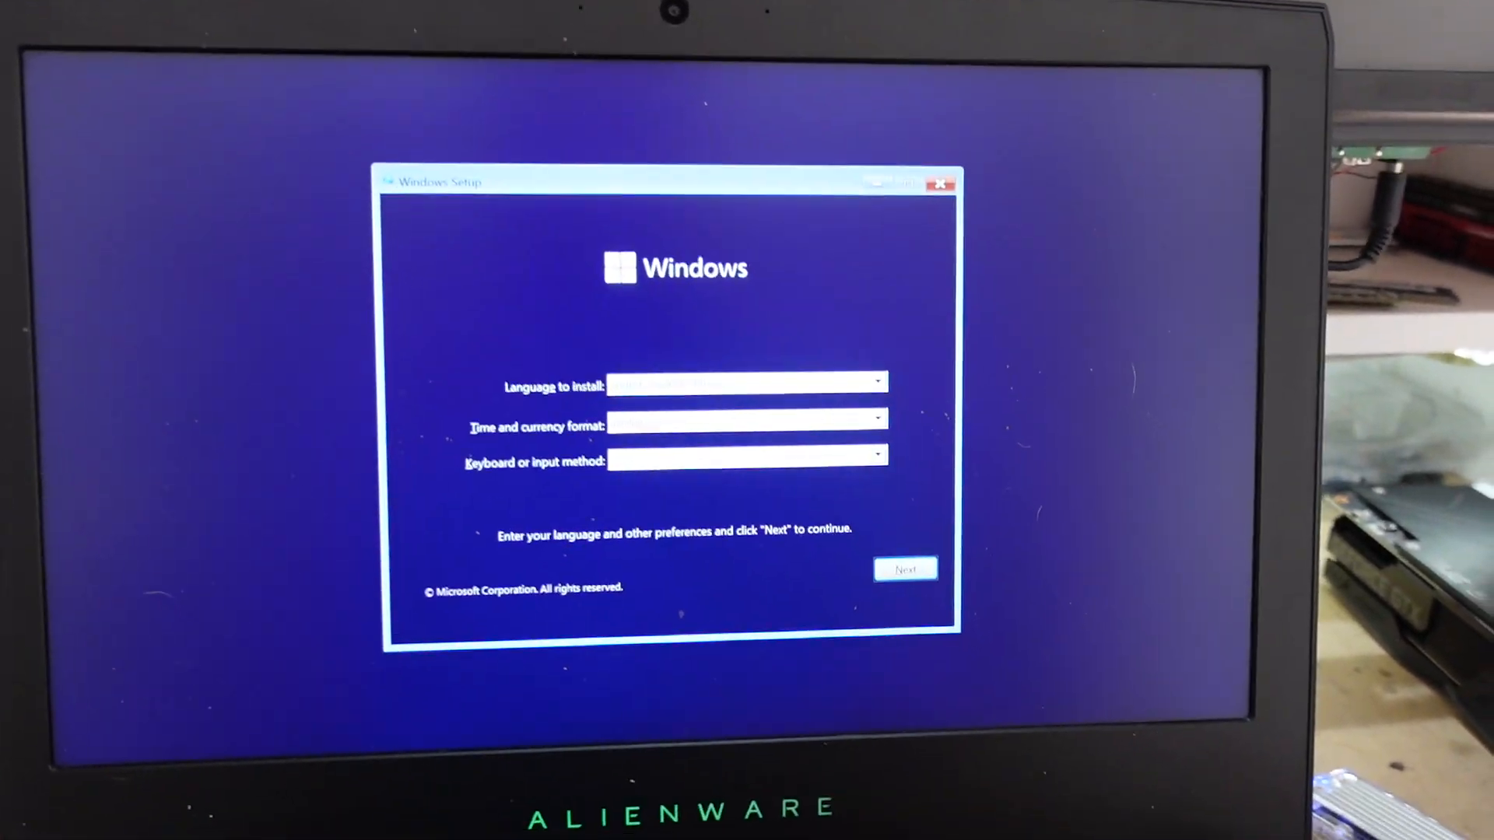
# Step: Continue past the language screen and the accepted license terms
pyautogui.click(904, 569)
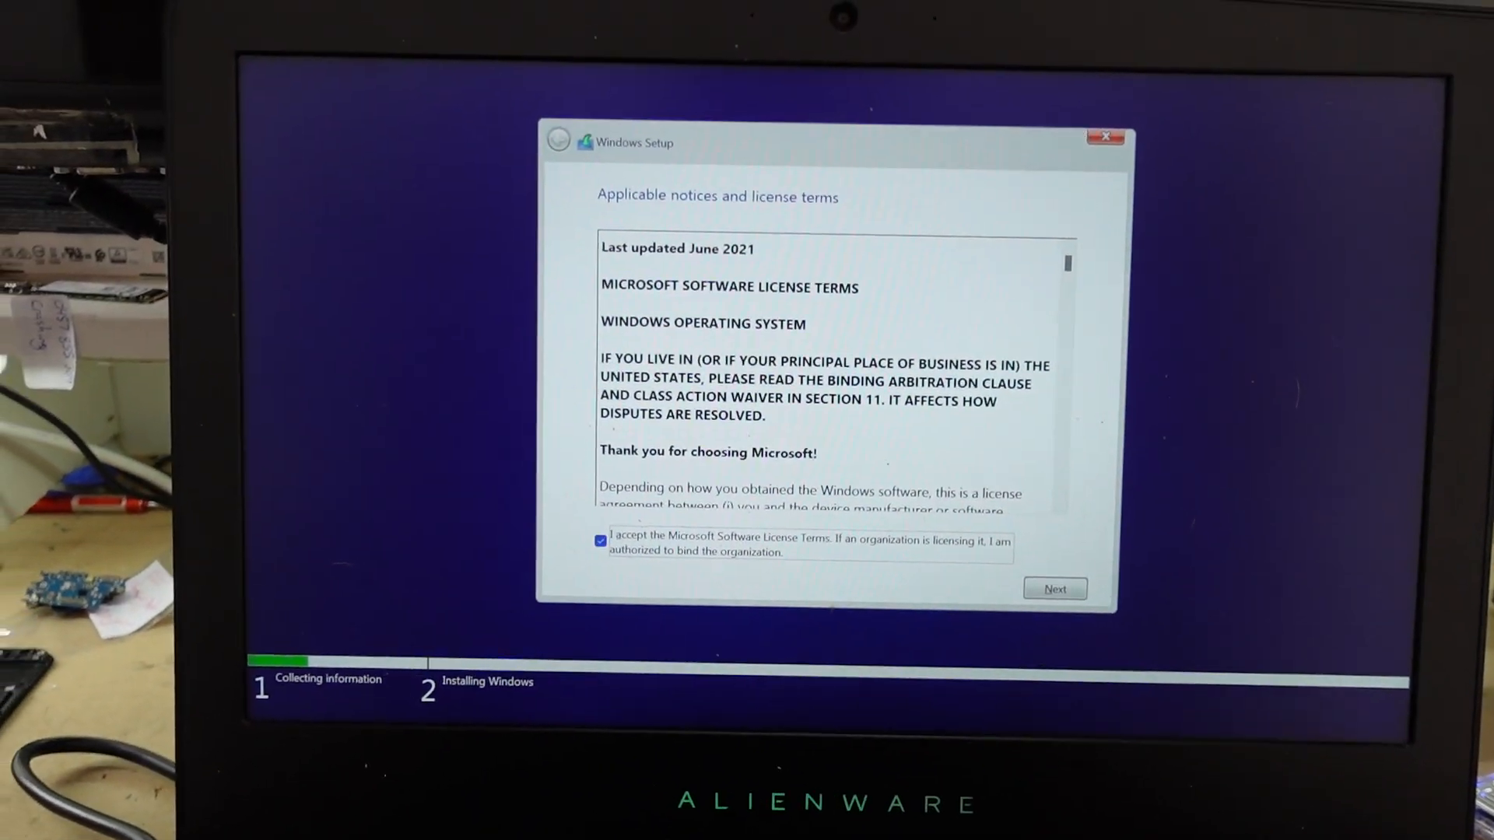
pyautogui.click(1055, 589)
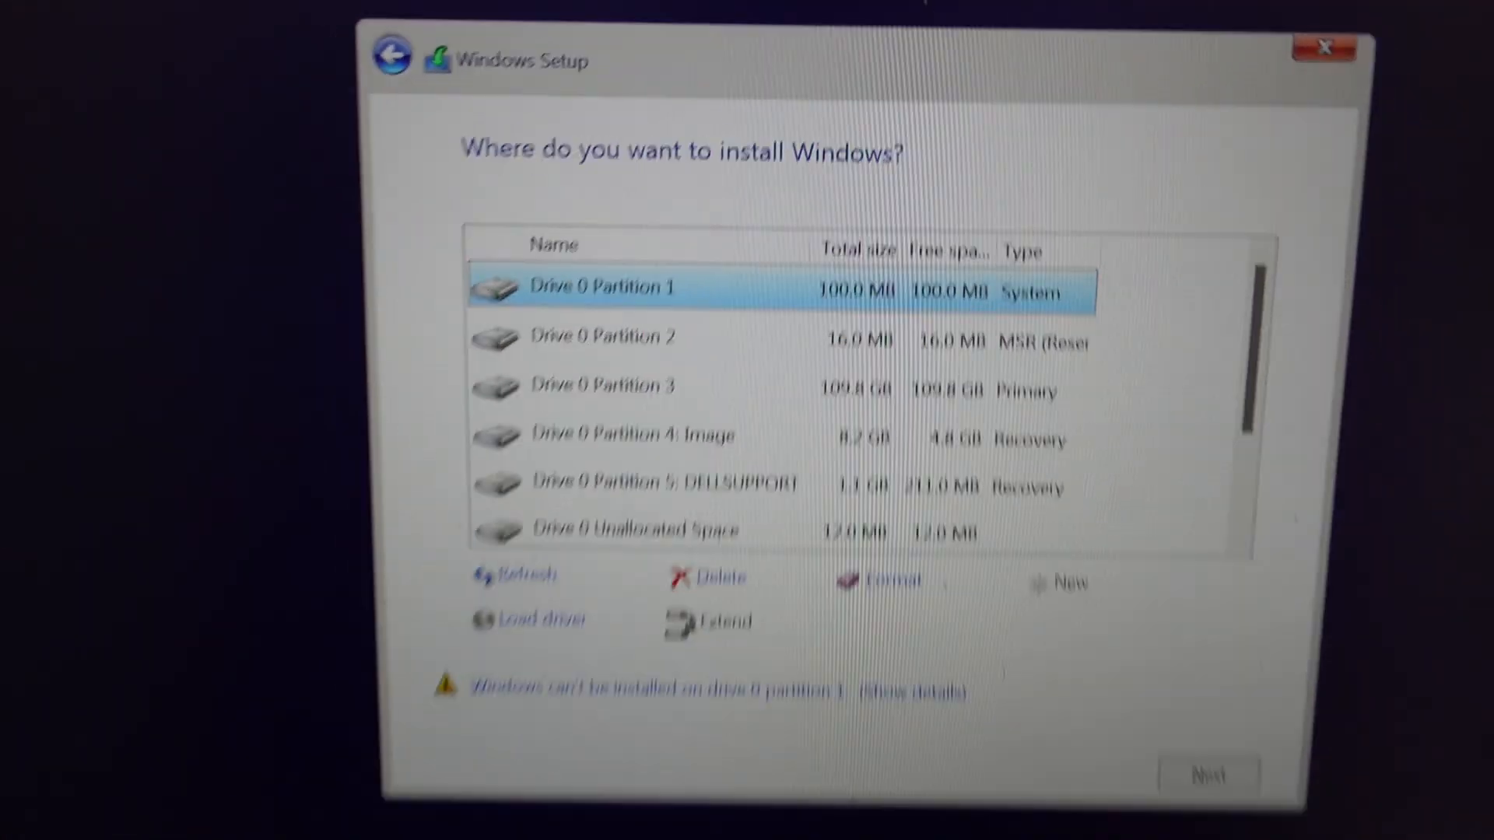
# Step: Delete the Drive 0 system, 16 MB MSR and 109.8 GB primary partitions
pyautogui.click(719, 577)
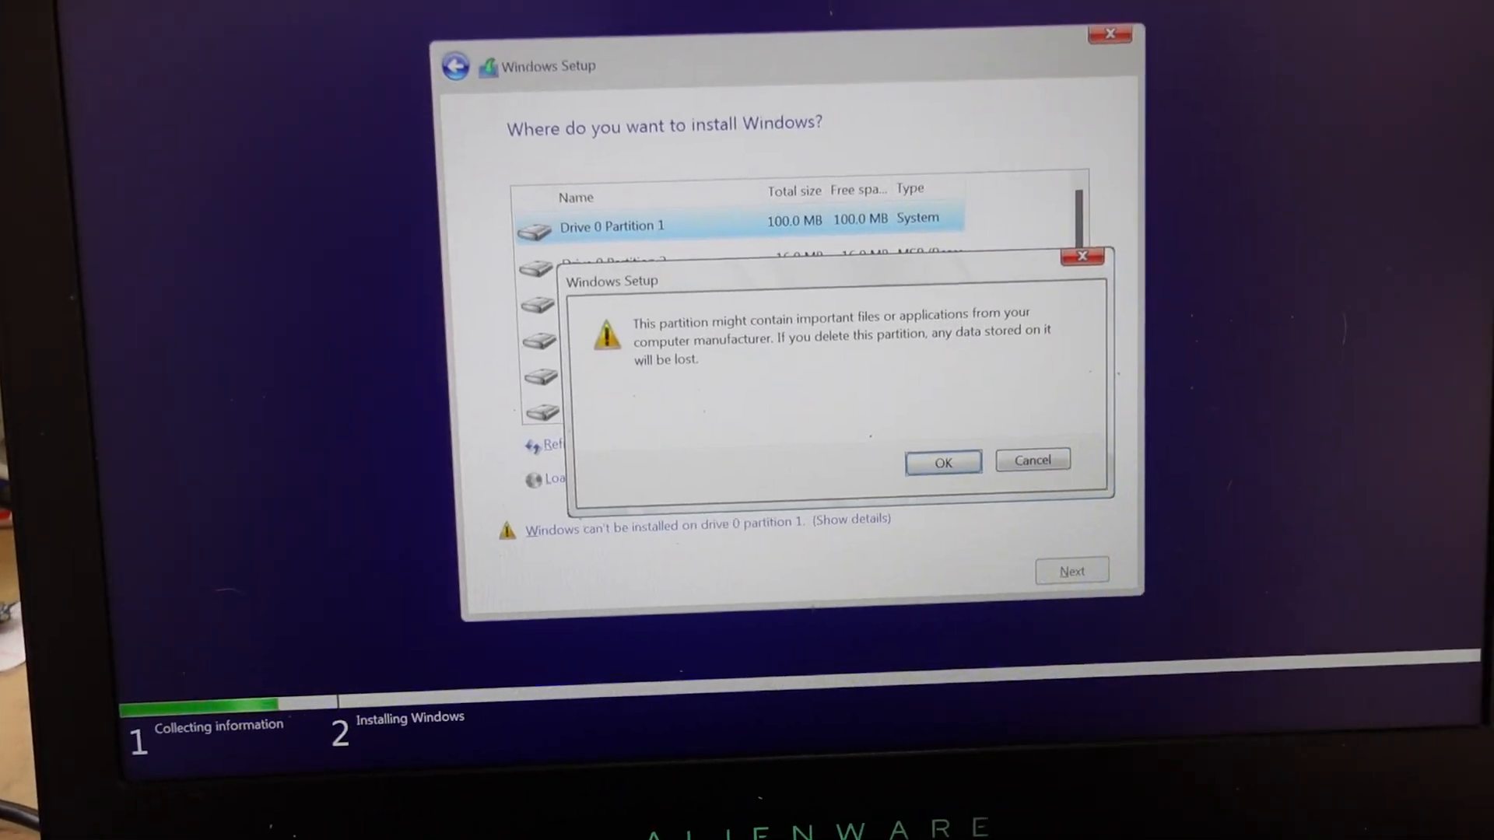
pyautogui.click(943, 461)
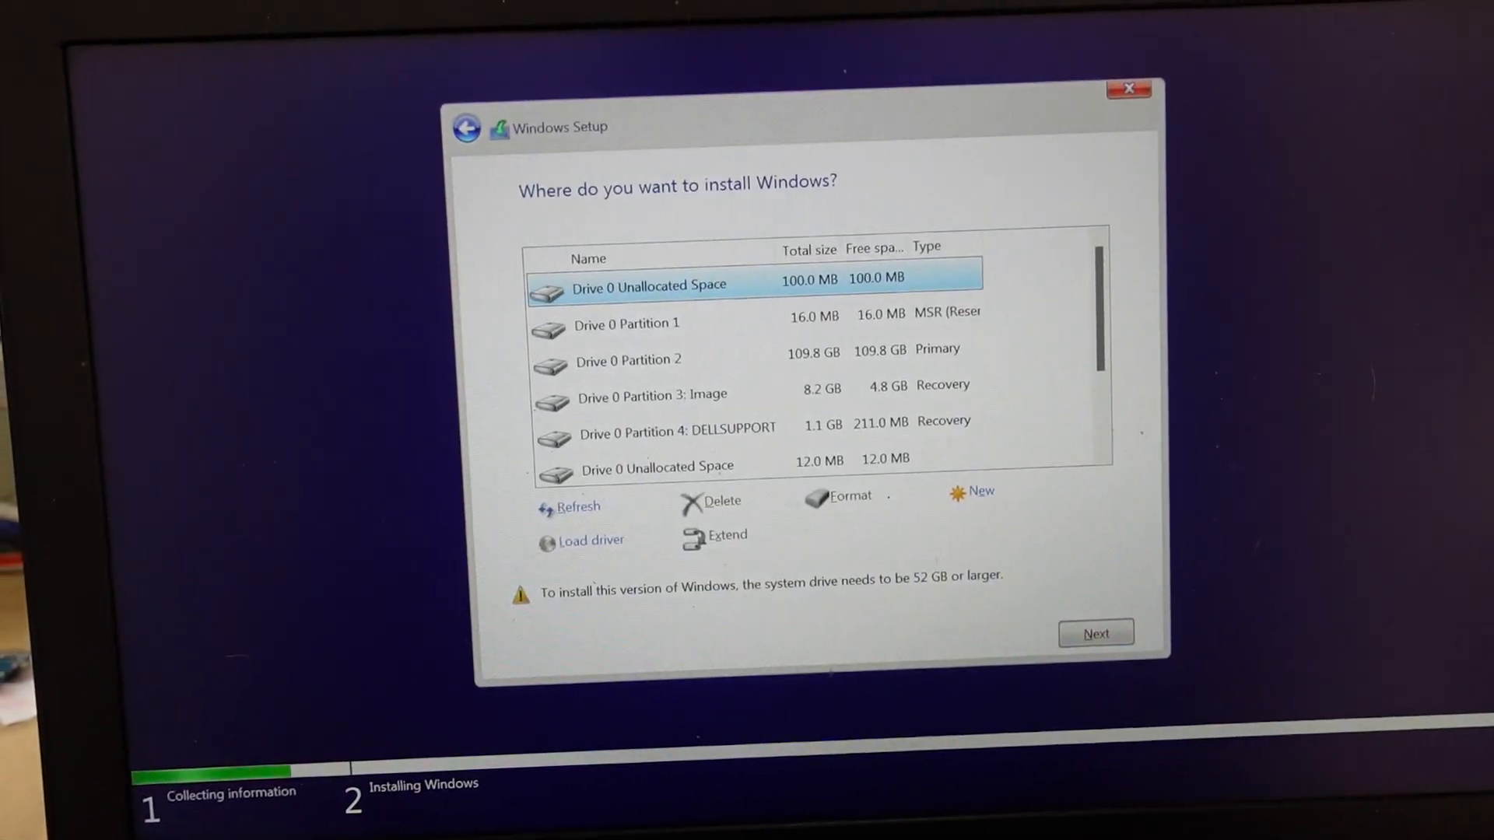
pyautogui.click(719, 500)
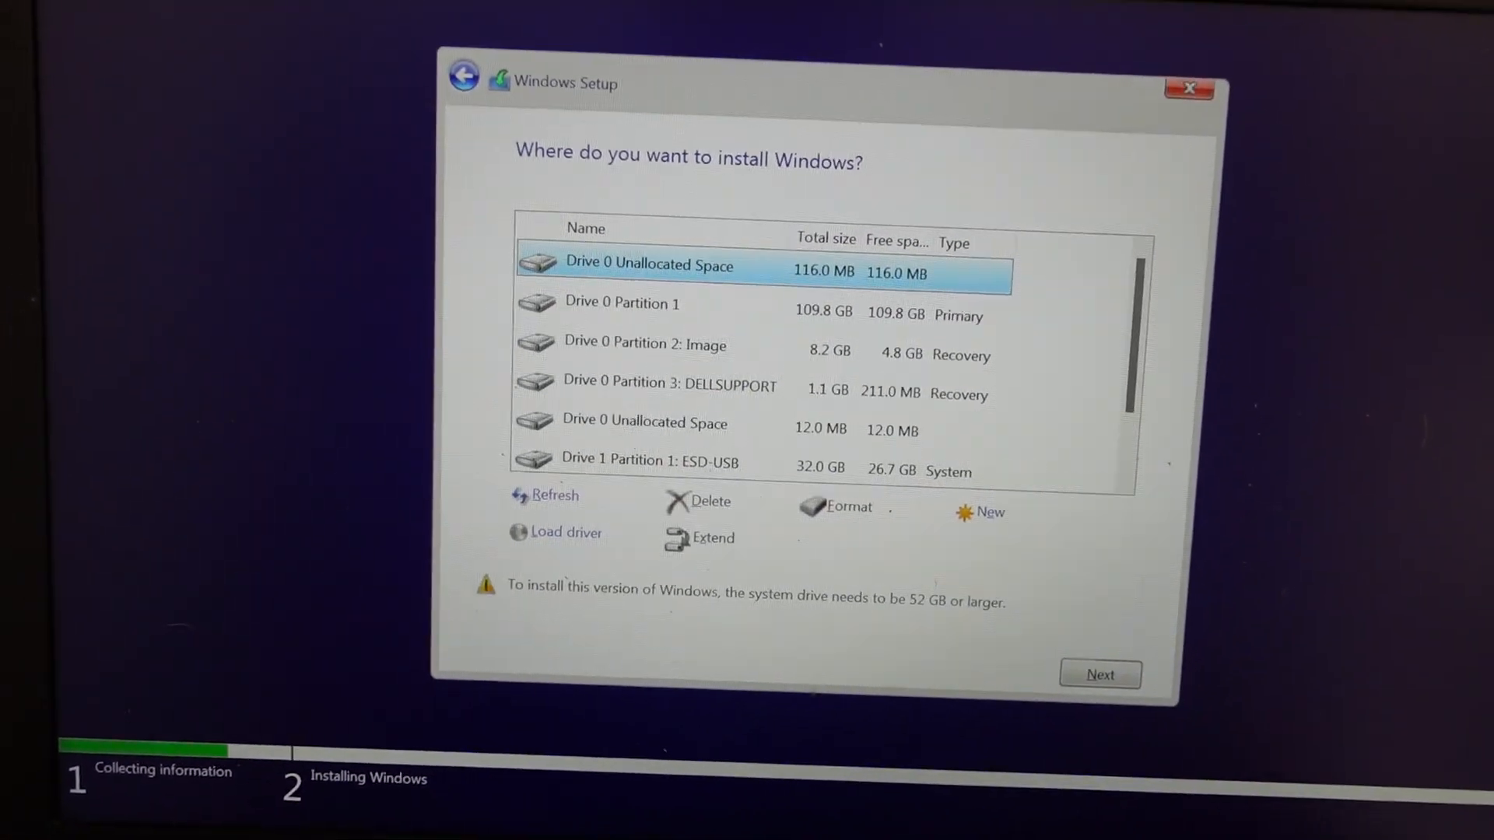
pyautogui.click(709, 502)
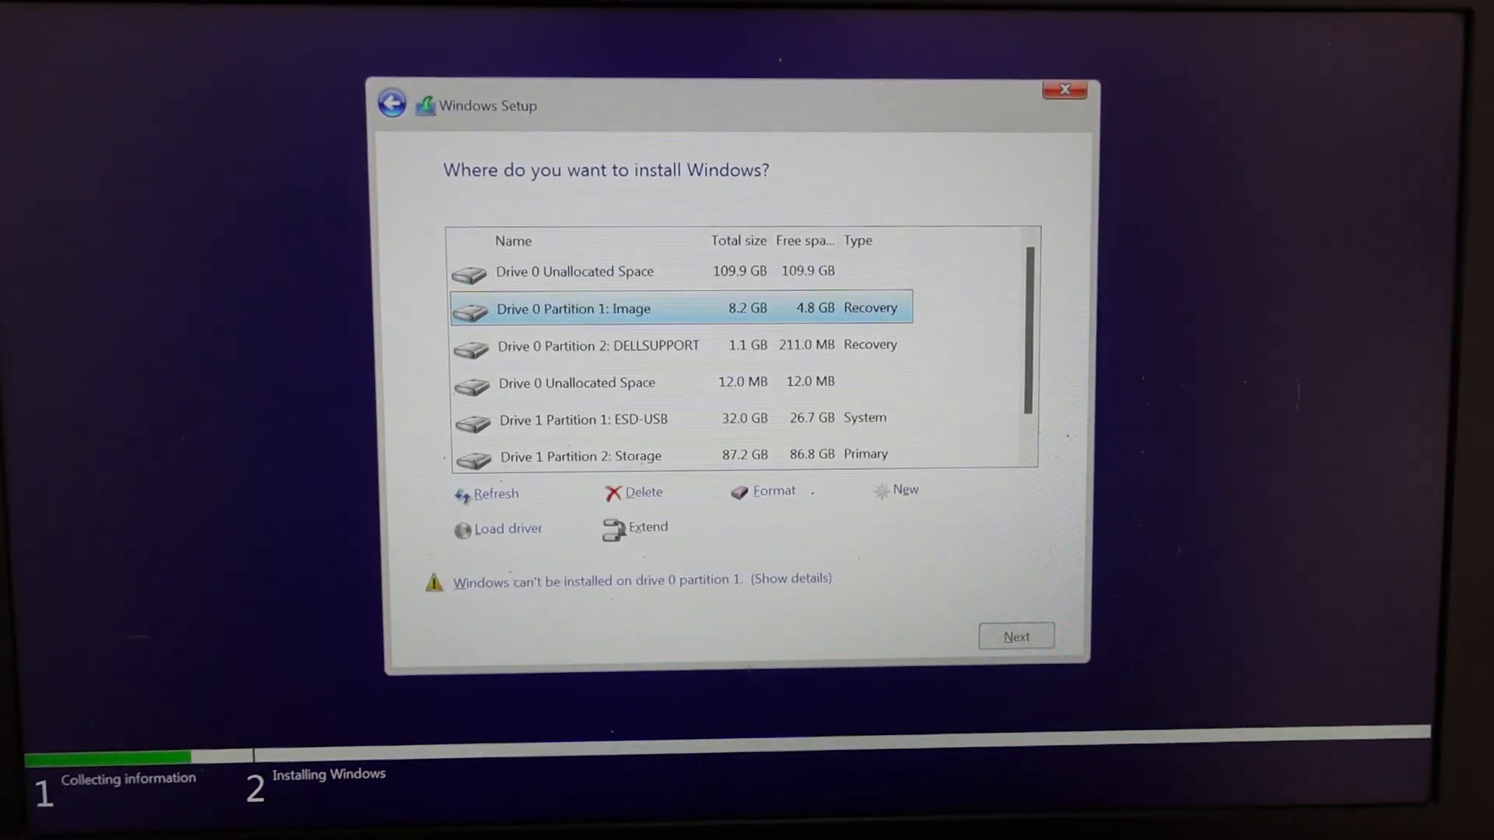
# Step: Delete the Image and DELLSUPPORT recovery partitions, leaving 119.2 GB unallocated
pyautogui.click(642, 493)
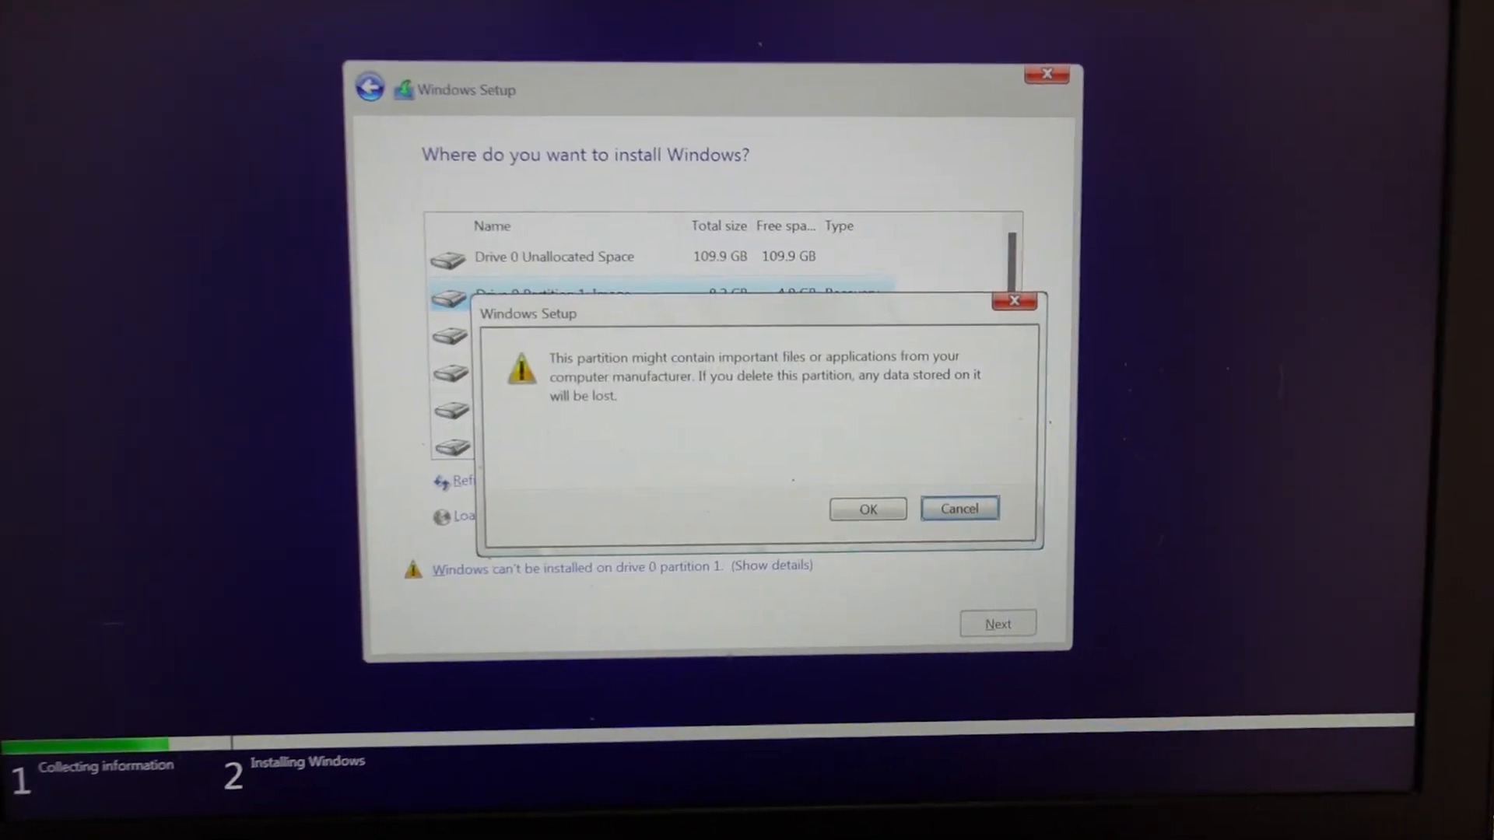
pyautogui.click(866, 508)
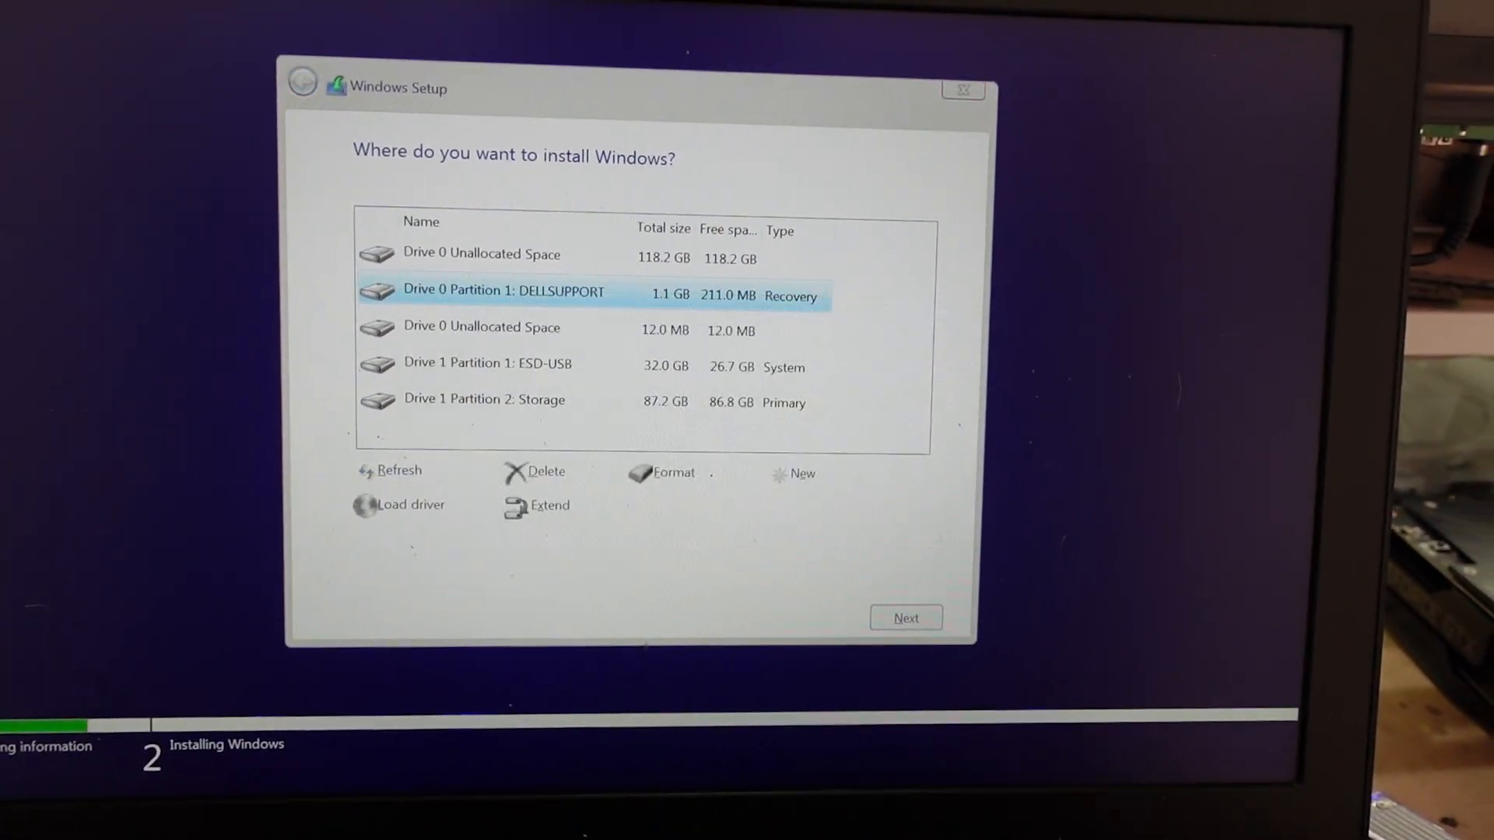
pyautogui.click(534, 471)
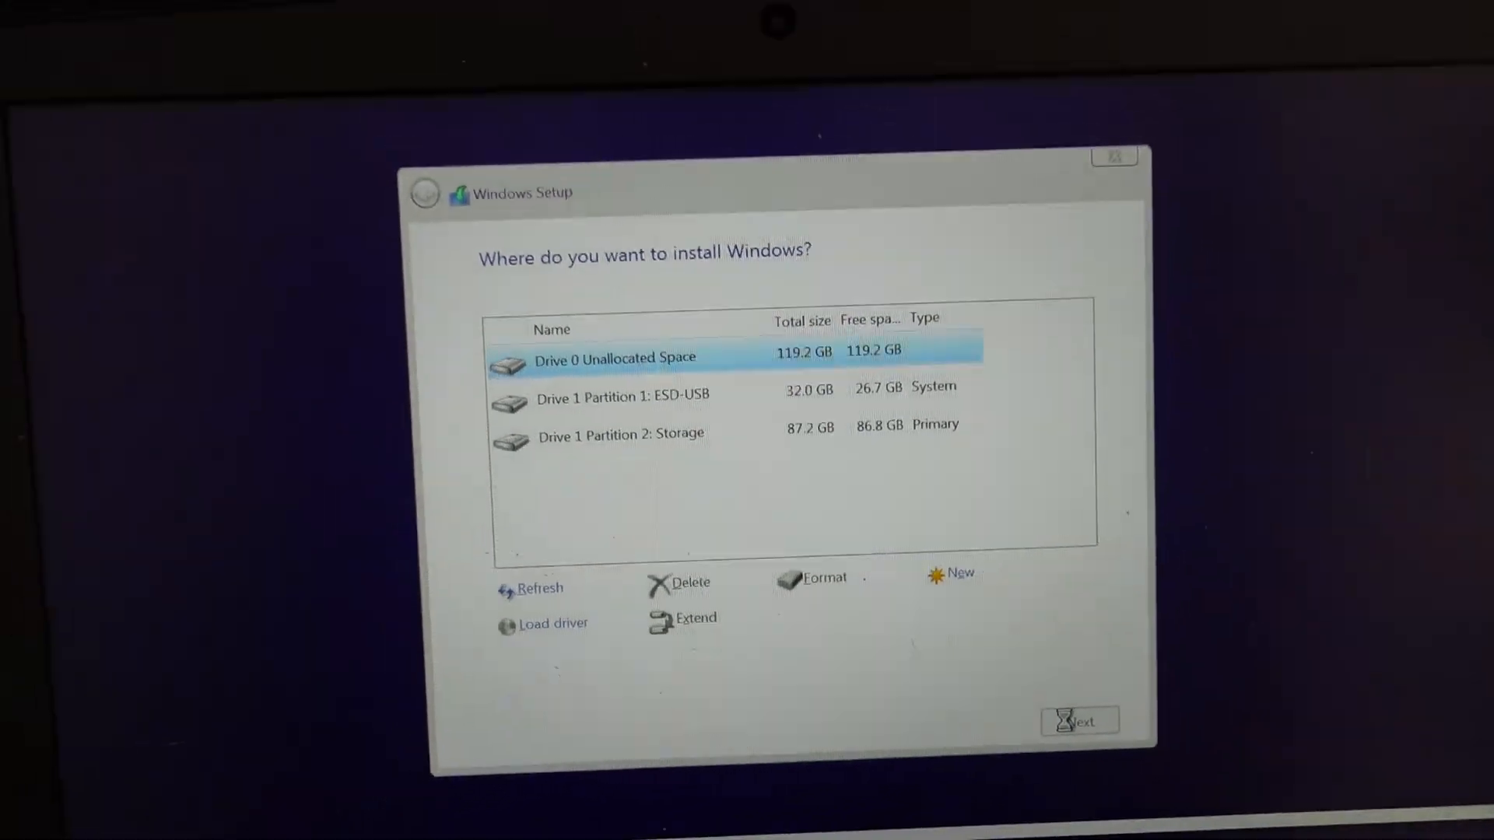
# Step: Install Windows onto Drive 0's 119.2 GB unallocated space
pyautogui.click(1077, 719)
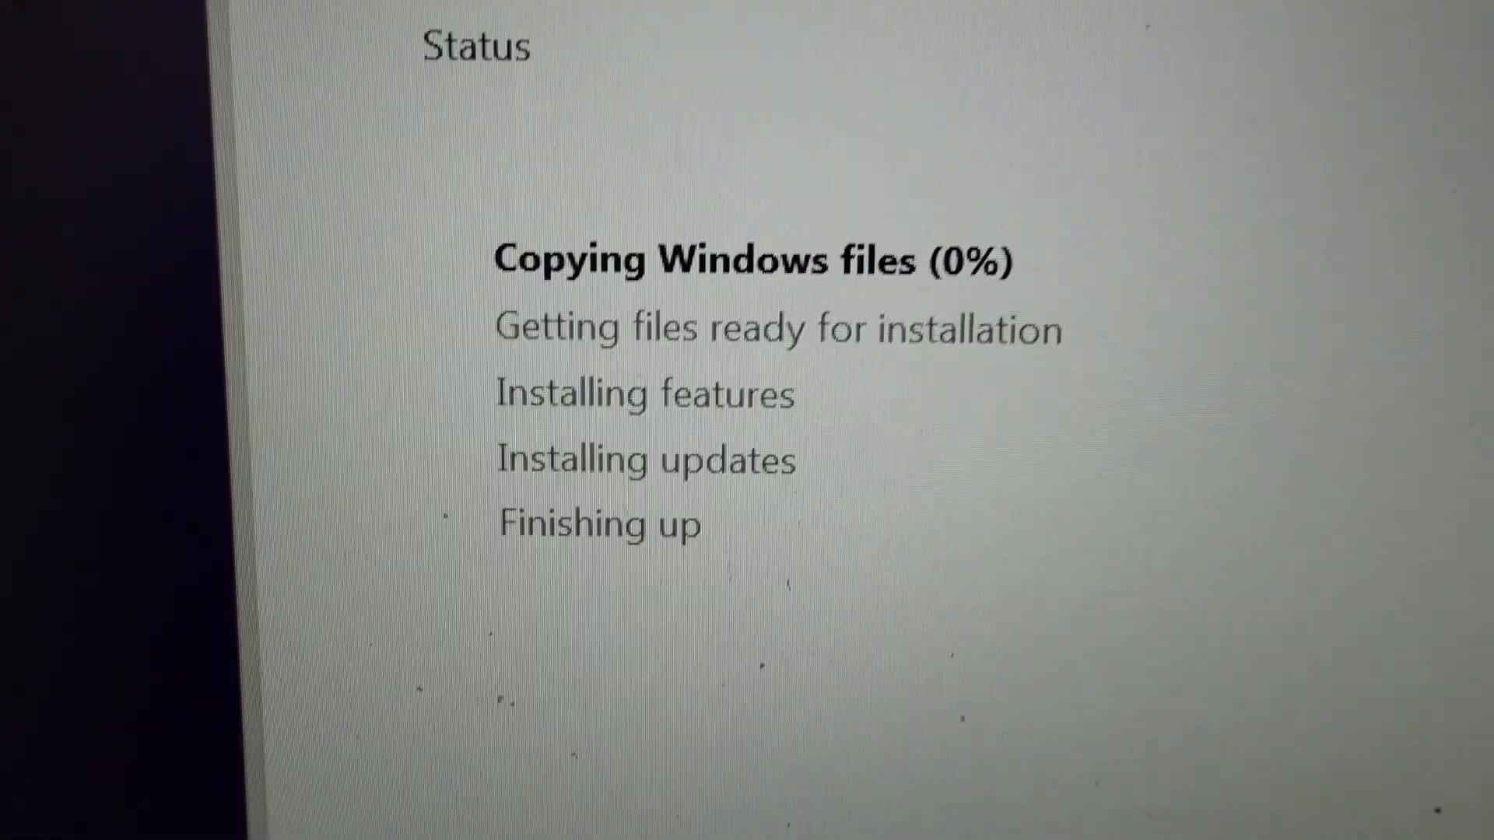